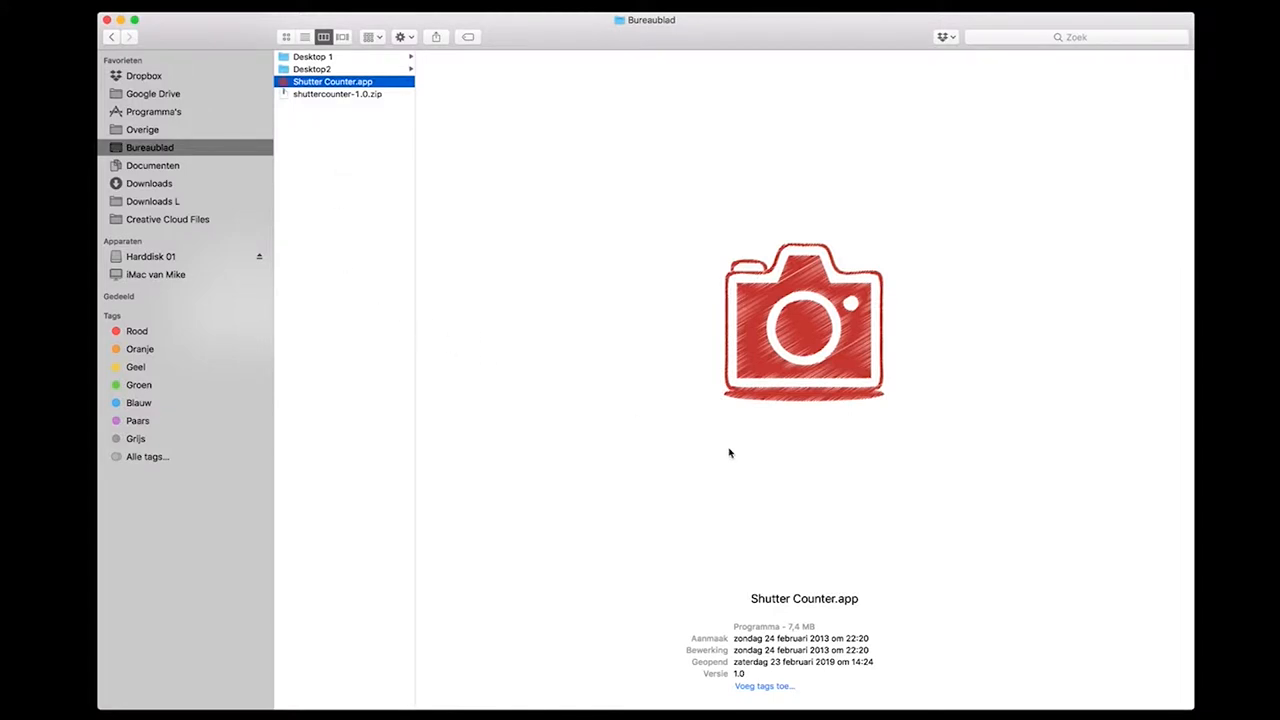
mouse_move(476, 220)
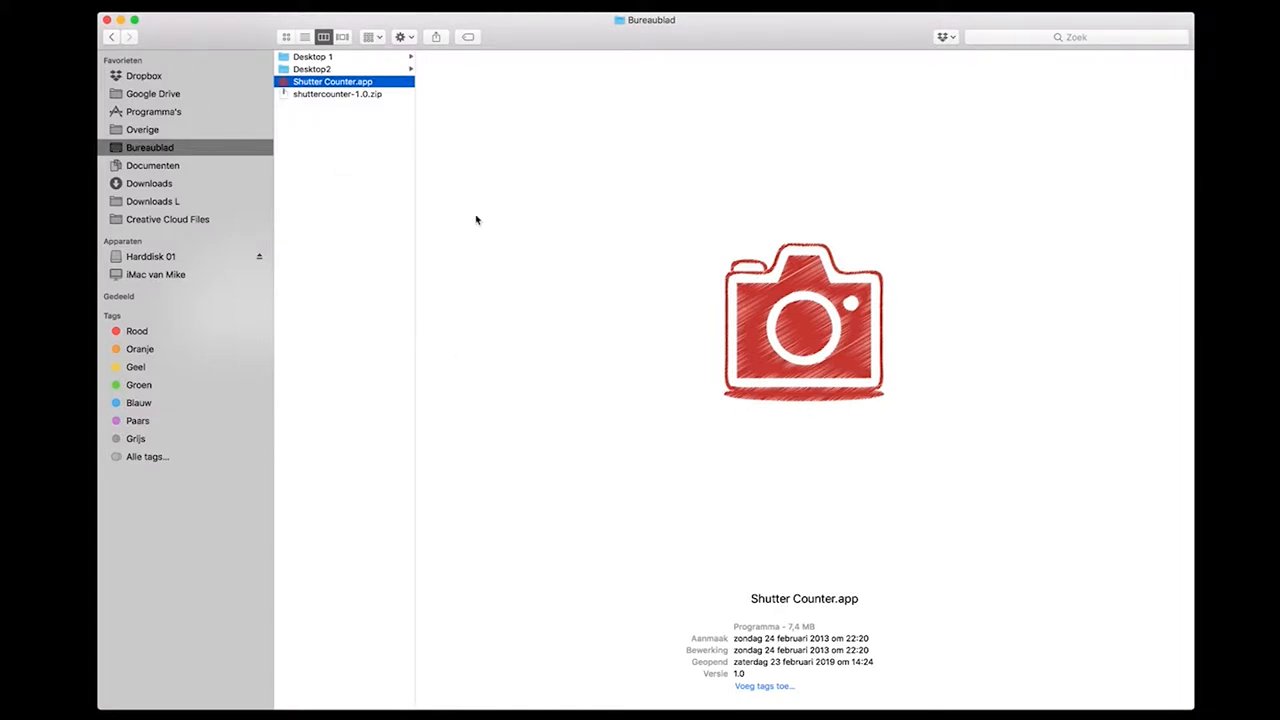
double_click(332, 80)
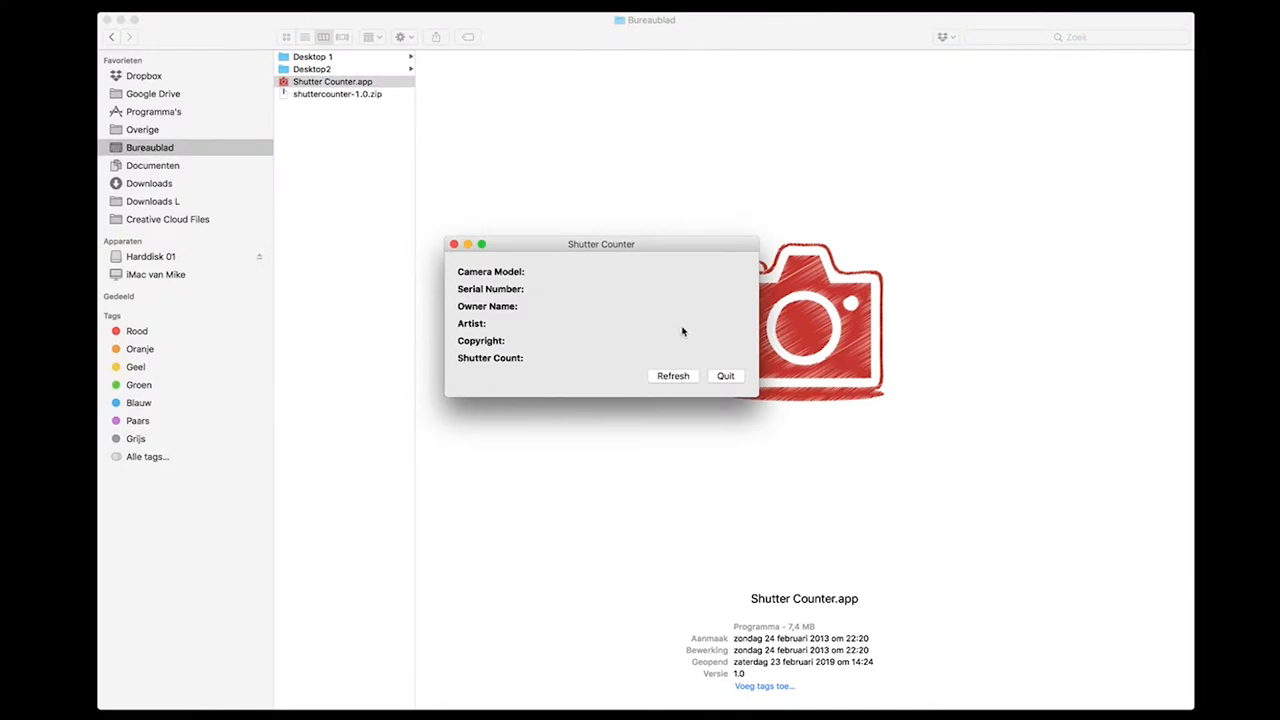
click(672, 376)
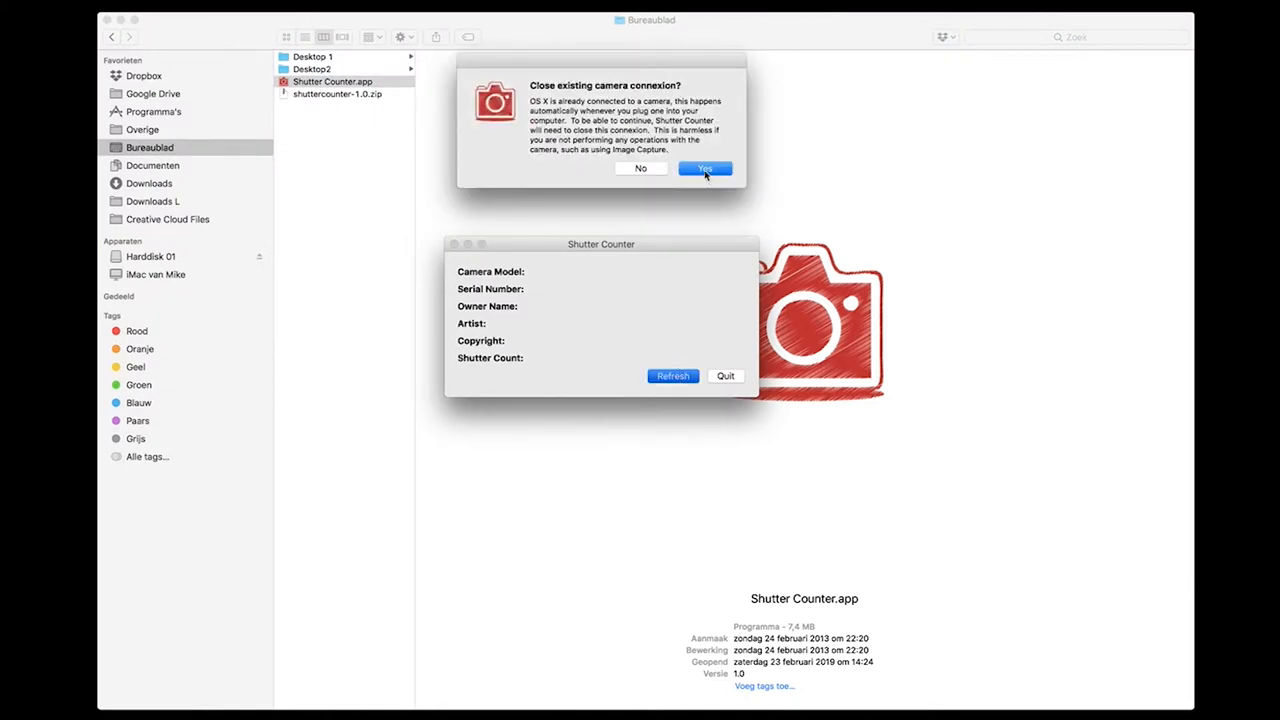
click(704, 168)
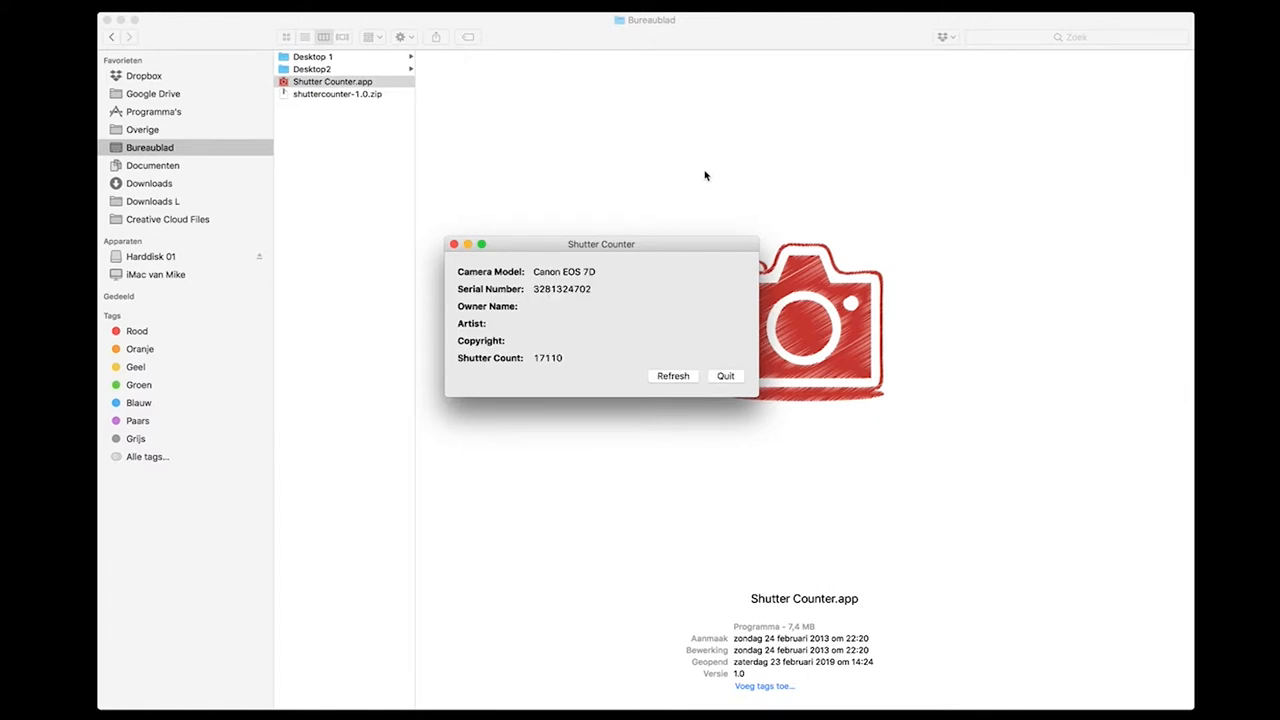
mouse_move(564, 476)
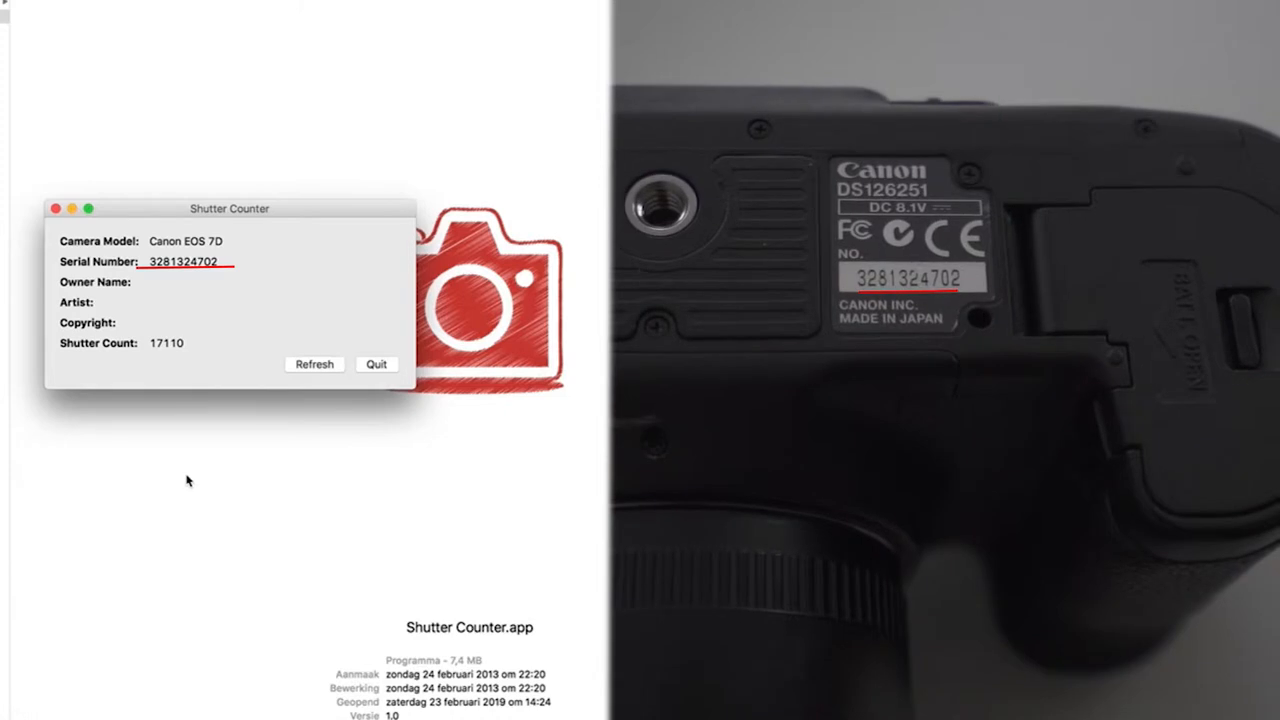
drag(228, 208, 224, 118)
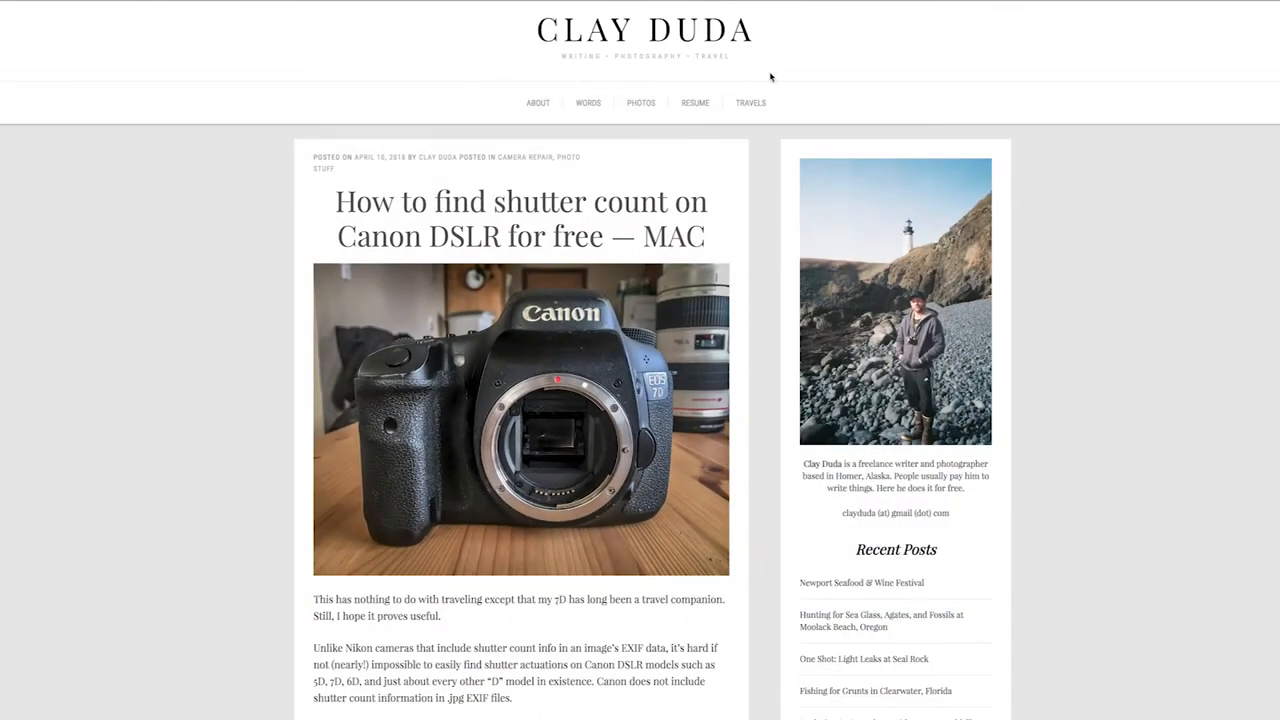
mouse_move(780, 68)
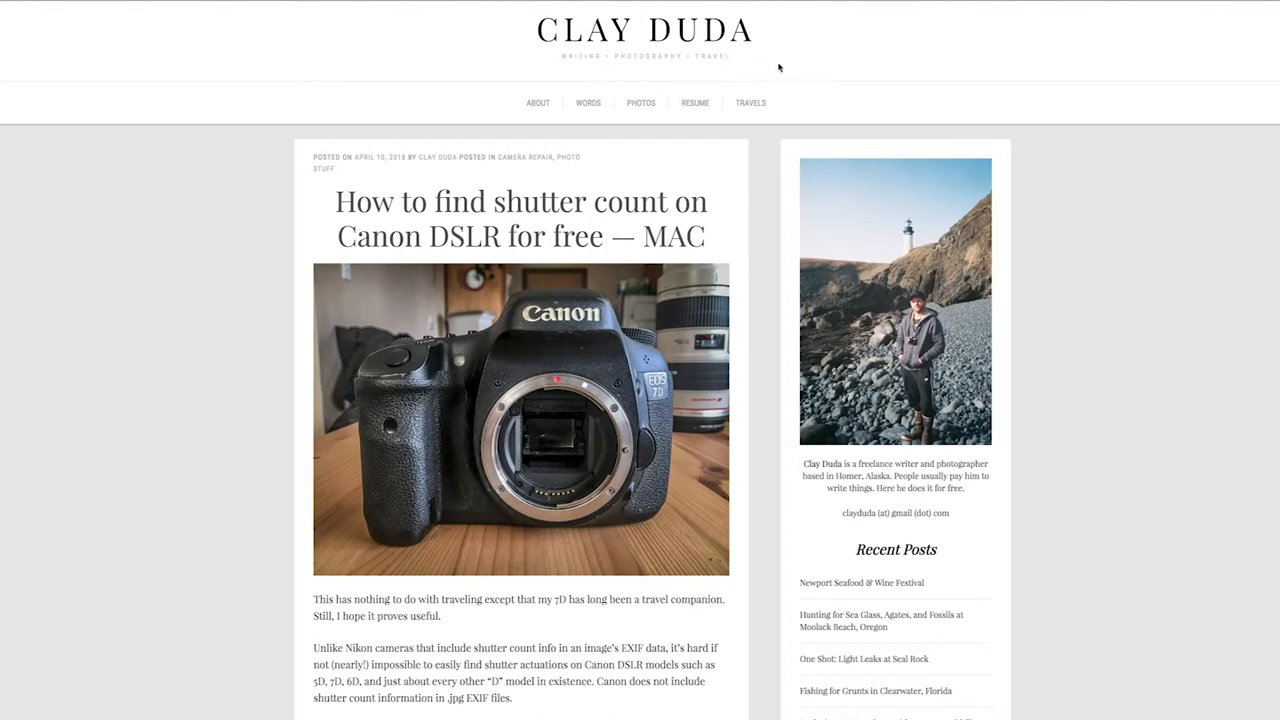
scroll(down, 3)
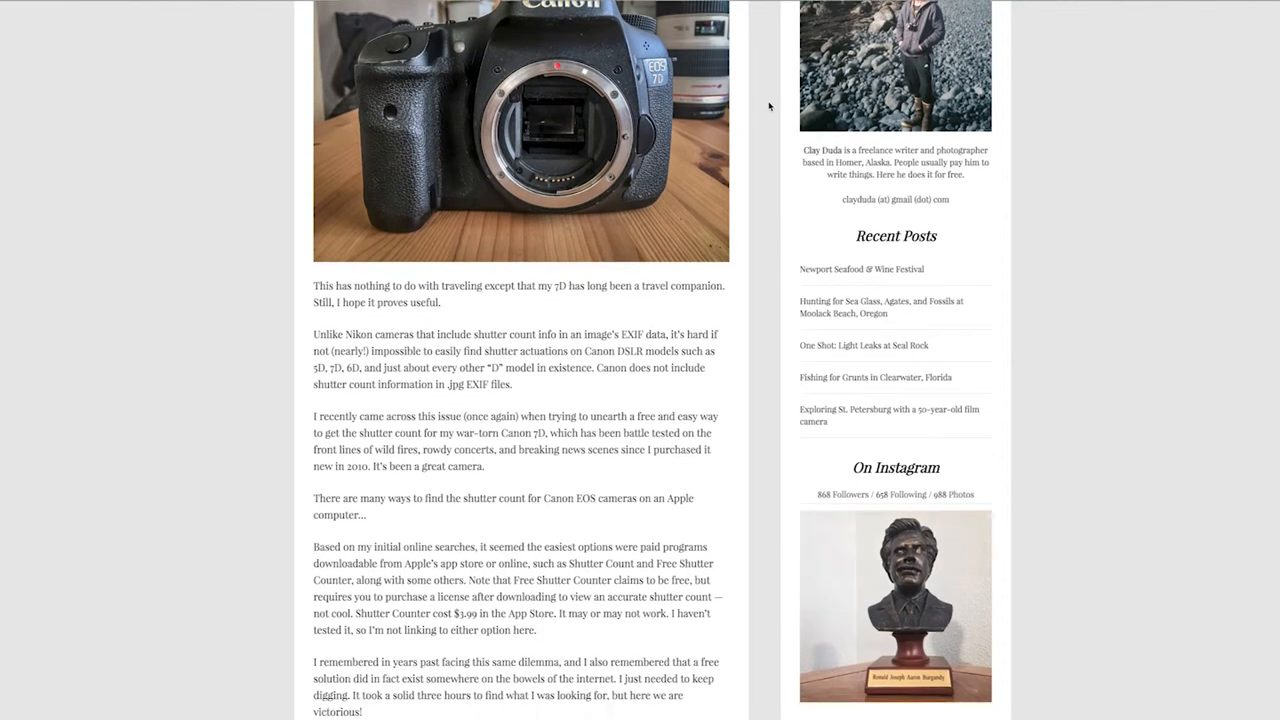